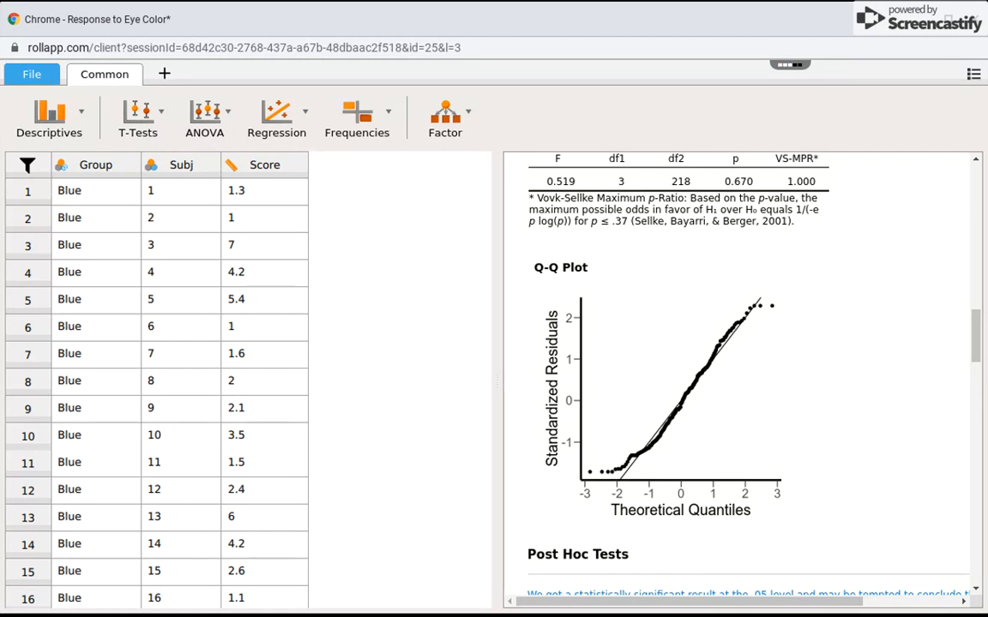
mouse_move(257, 300)
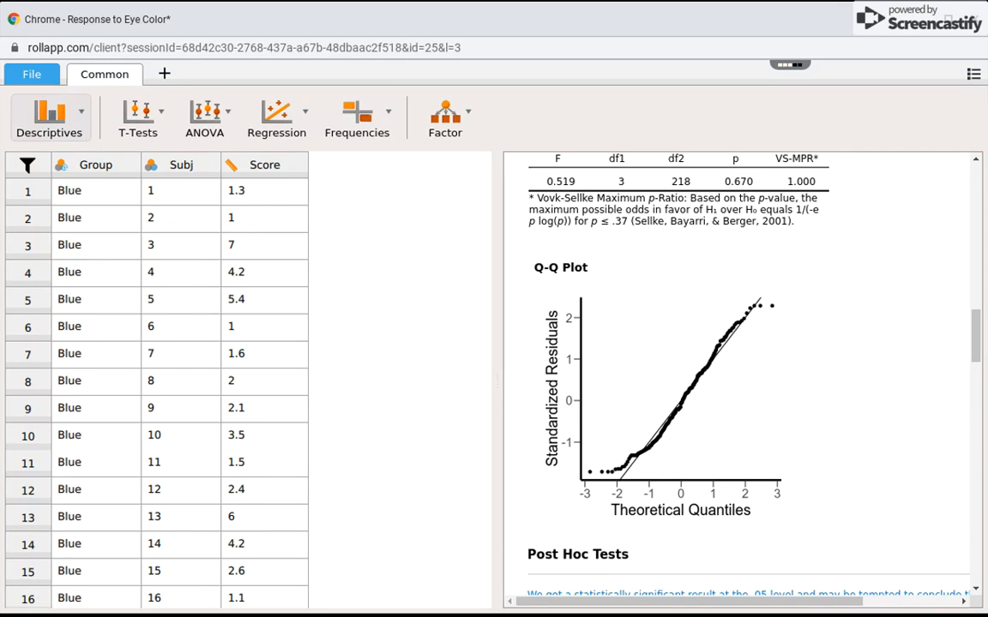
Create a Descriptive Statistics analysis with Group as the variable (222 valid, 0 missing).
click(49, 117)
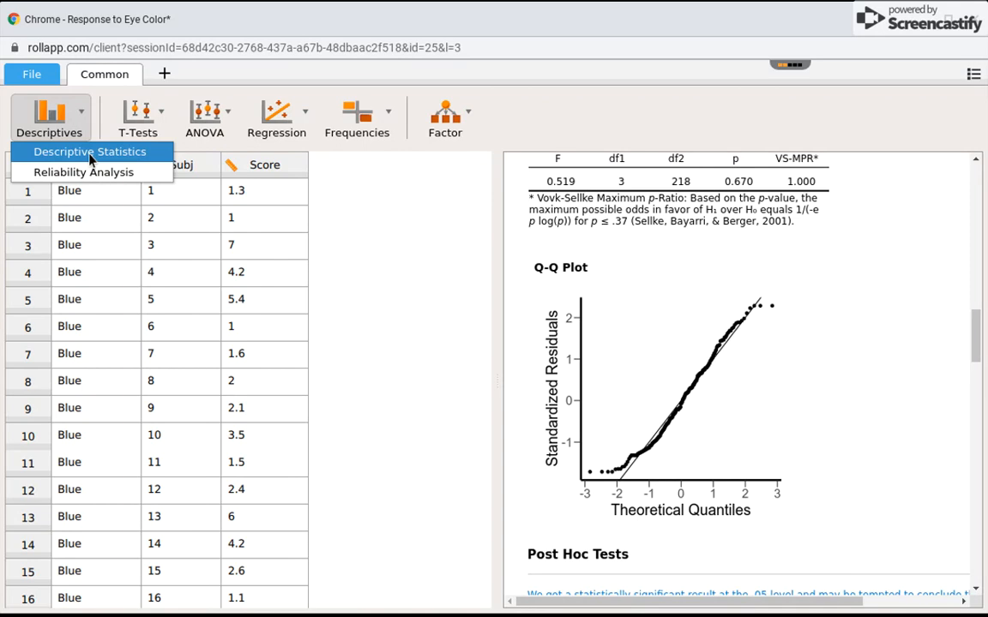
click(90, 152)
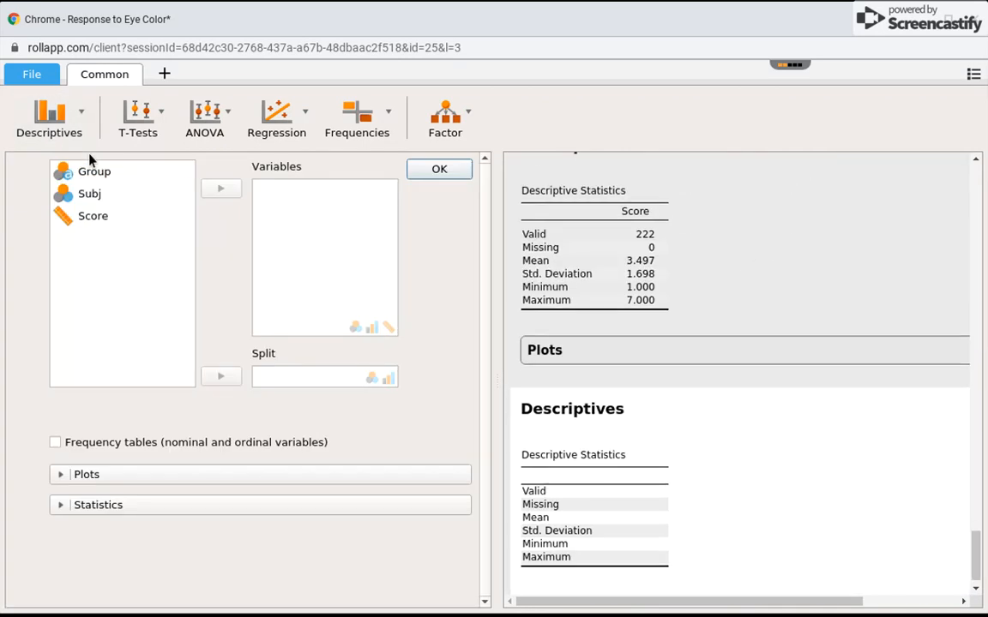
click(94, 171)
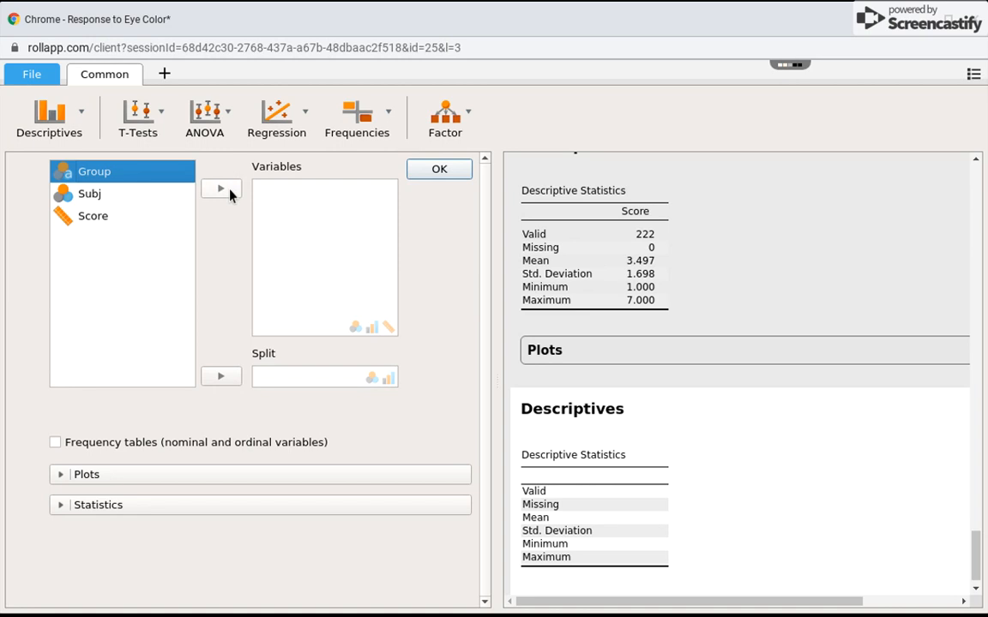
click(220, 187)
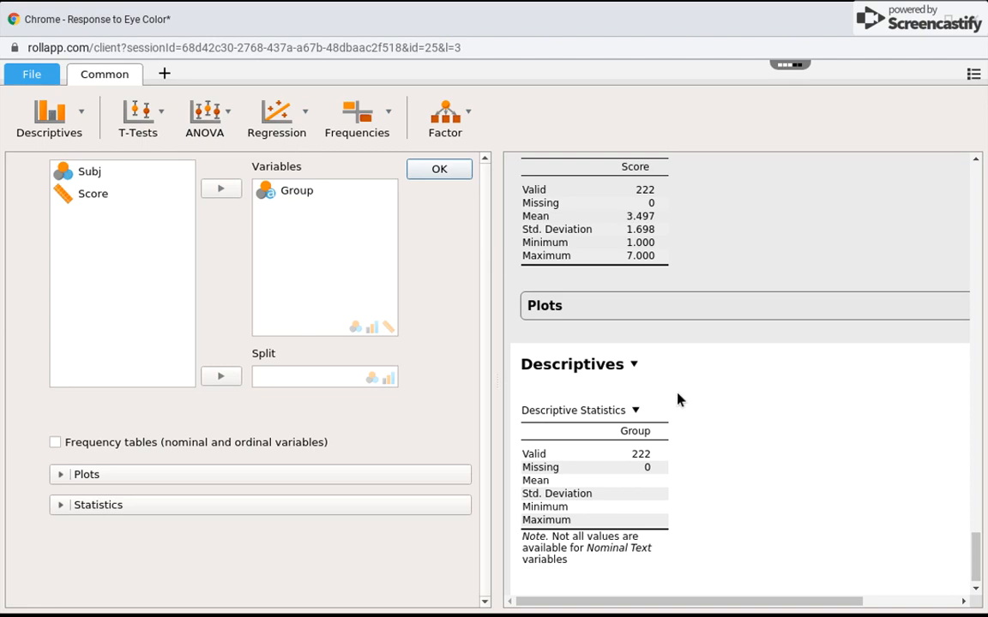
mouse_move(484, 242)
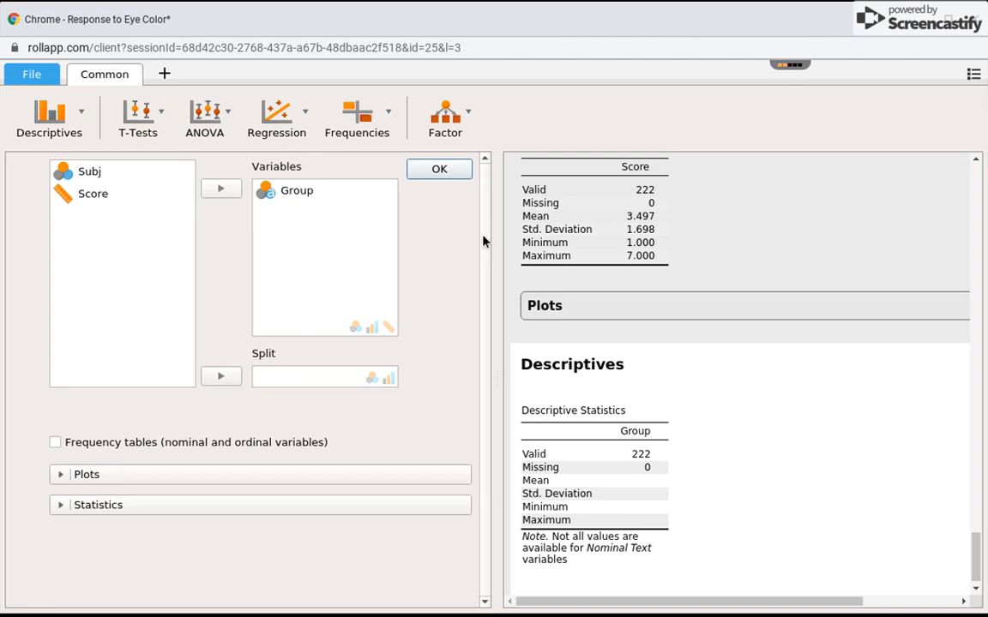
mouse_move(167, 483)
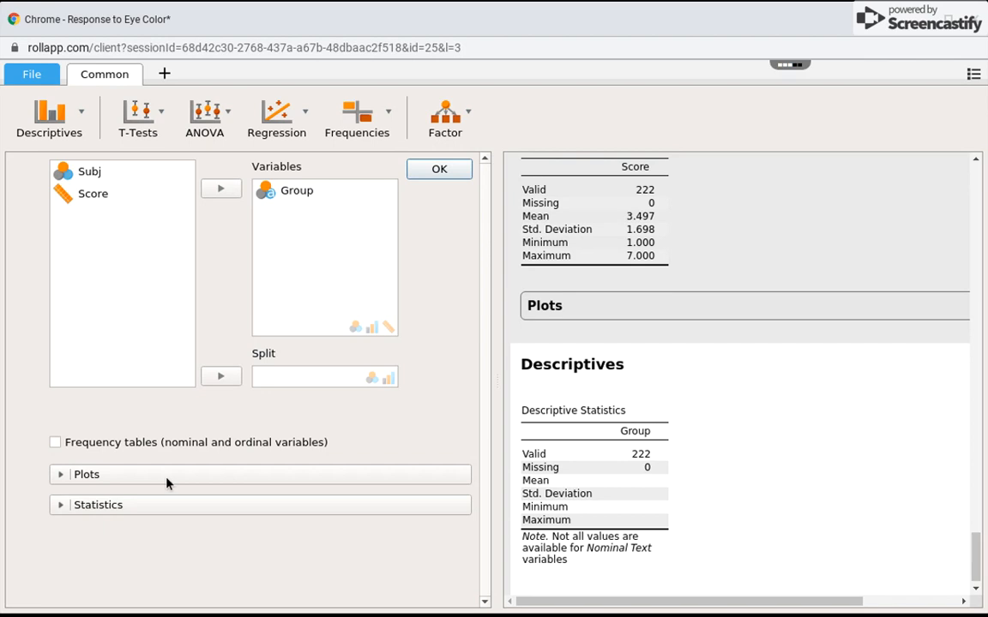
Enable Distribution plots under the Plots section for Group.
click(86, 474)
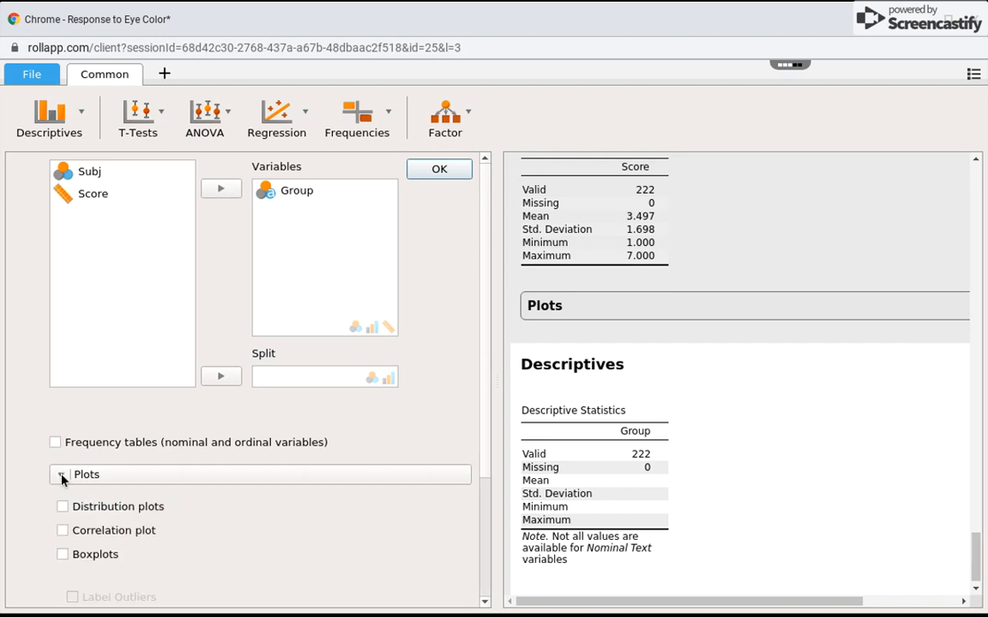
click(62, 505)
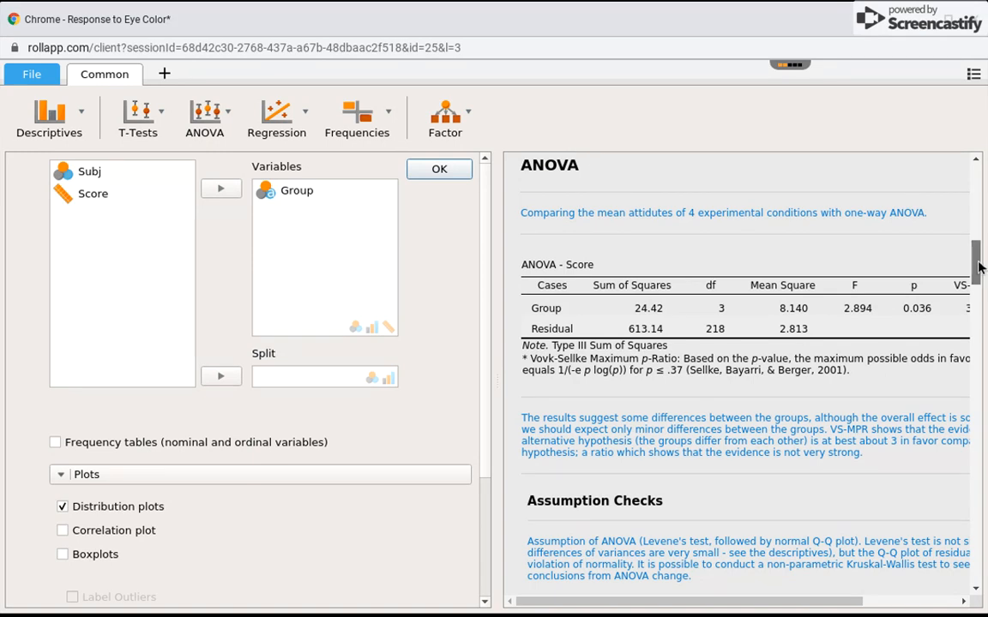
scroll(down, 3)
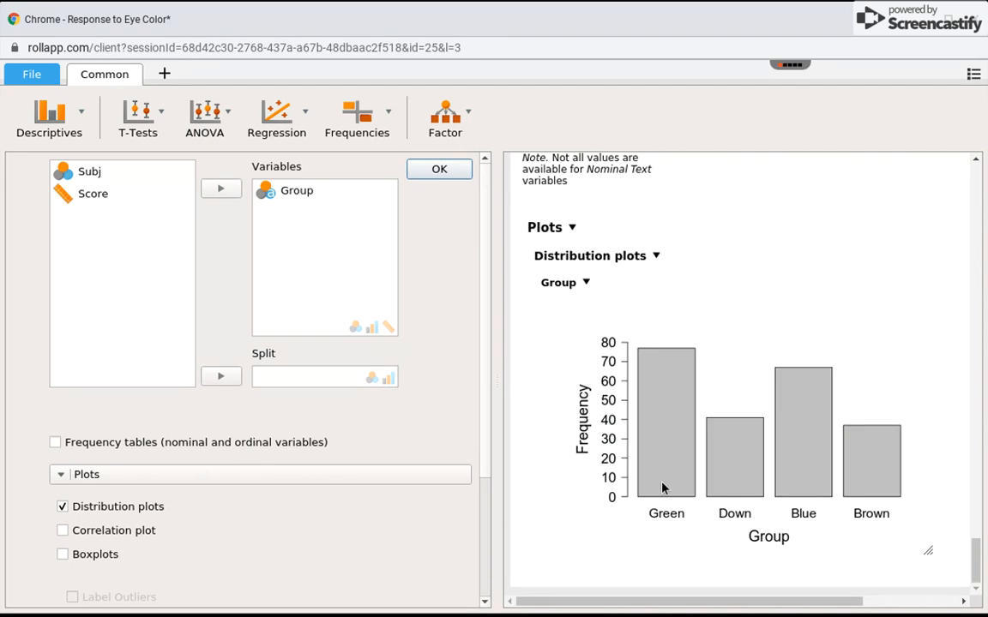
mouse_move(808, 487)
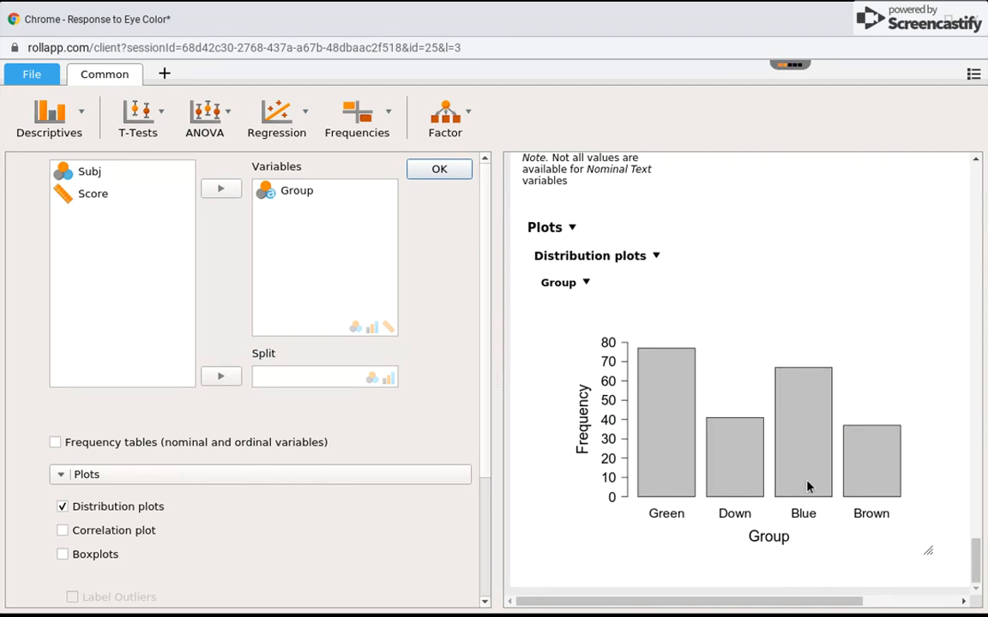
mouse_move(744, 329)
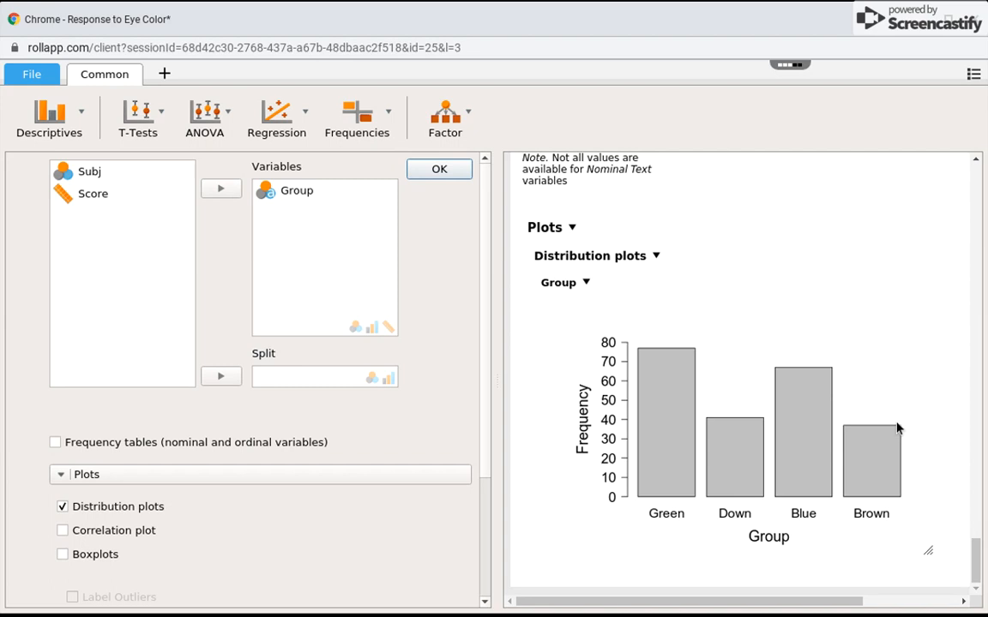
mouse_move(669, 407)
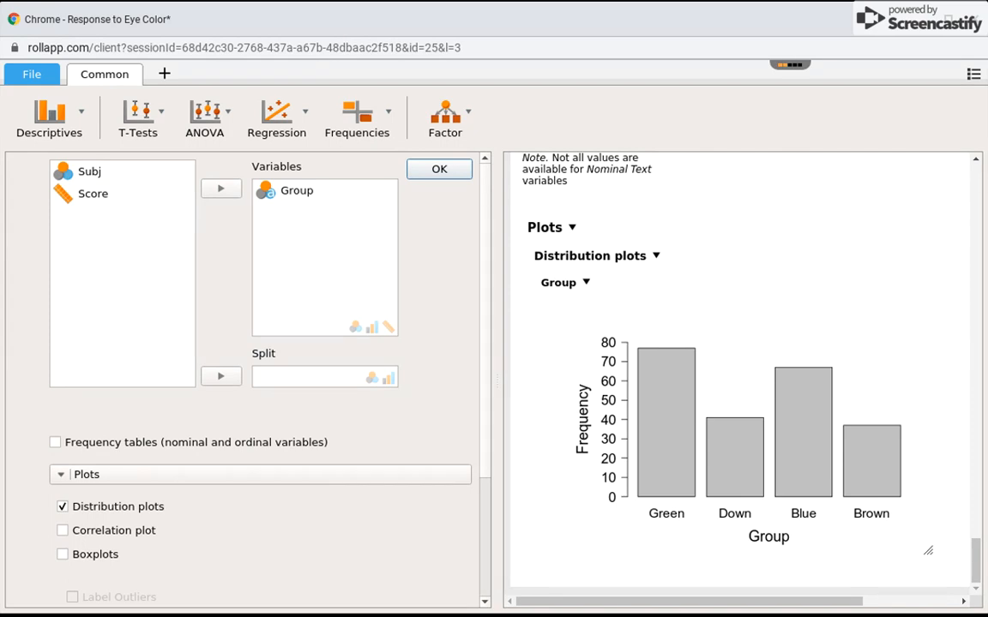
mouse_move(643, 415)
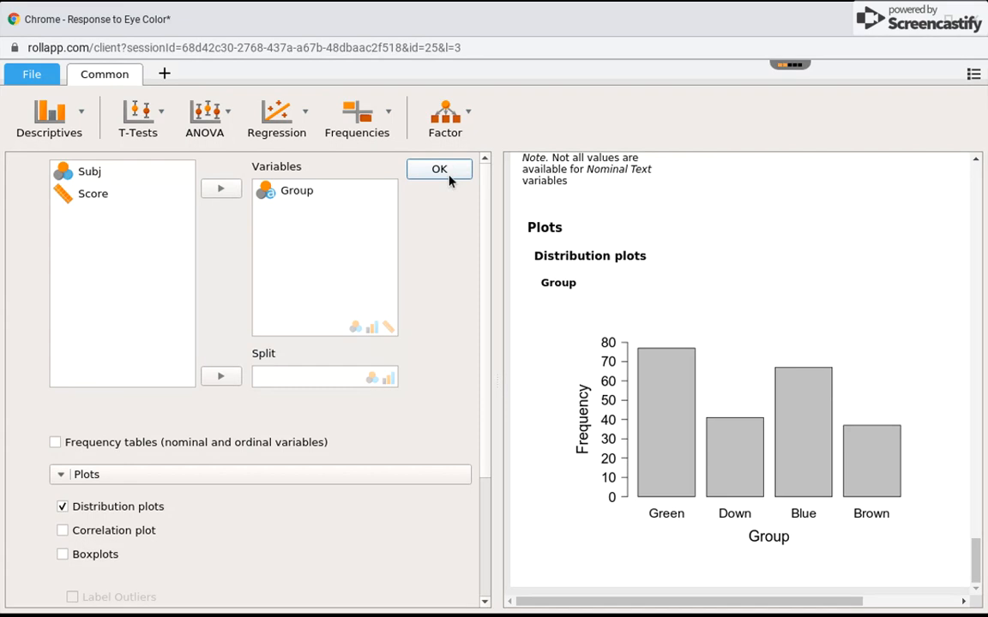
Move the Green label of Group to last, giving the order Down, Blue, Brown, Green.
click(439, 169)
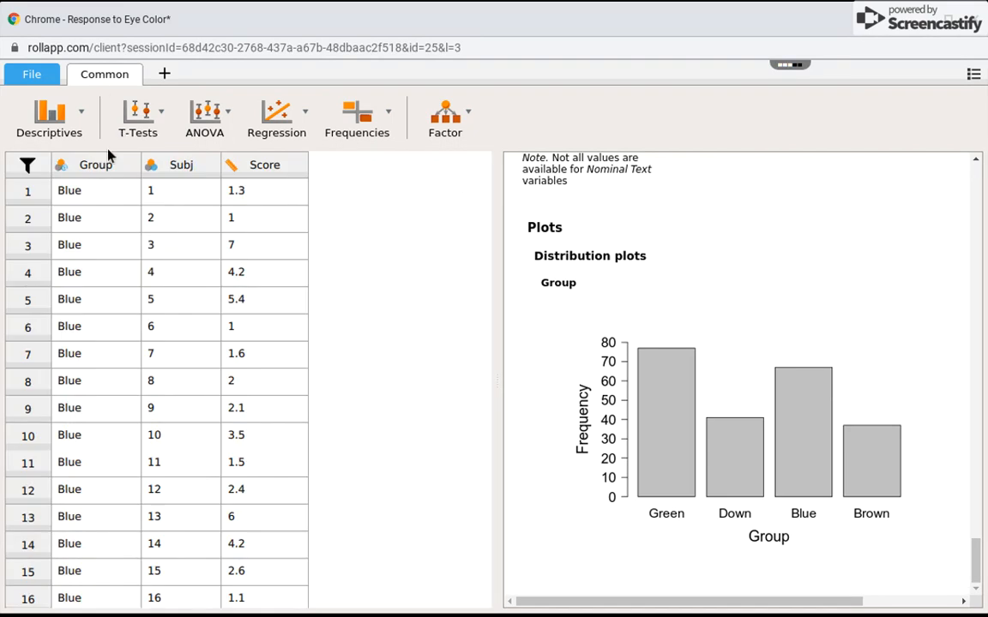
mouse_move(96, 165)
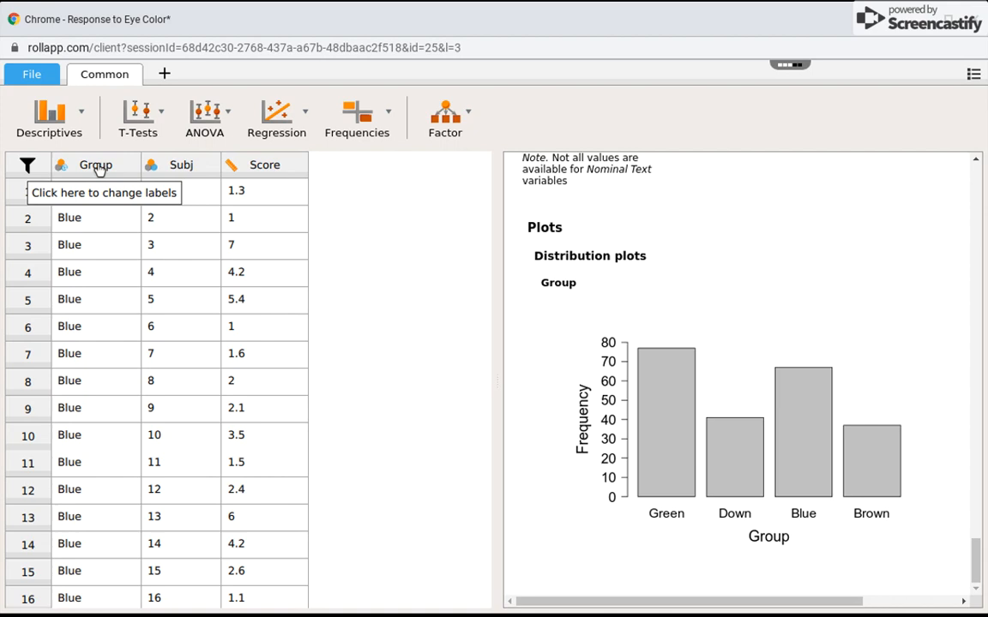
click(95, 164)
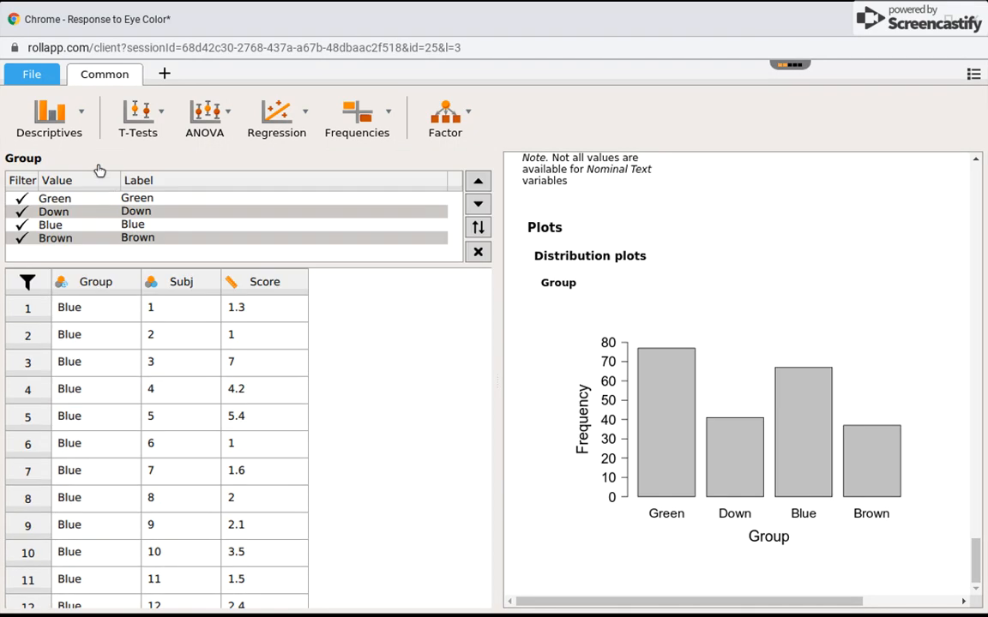
click(136, 199)
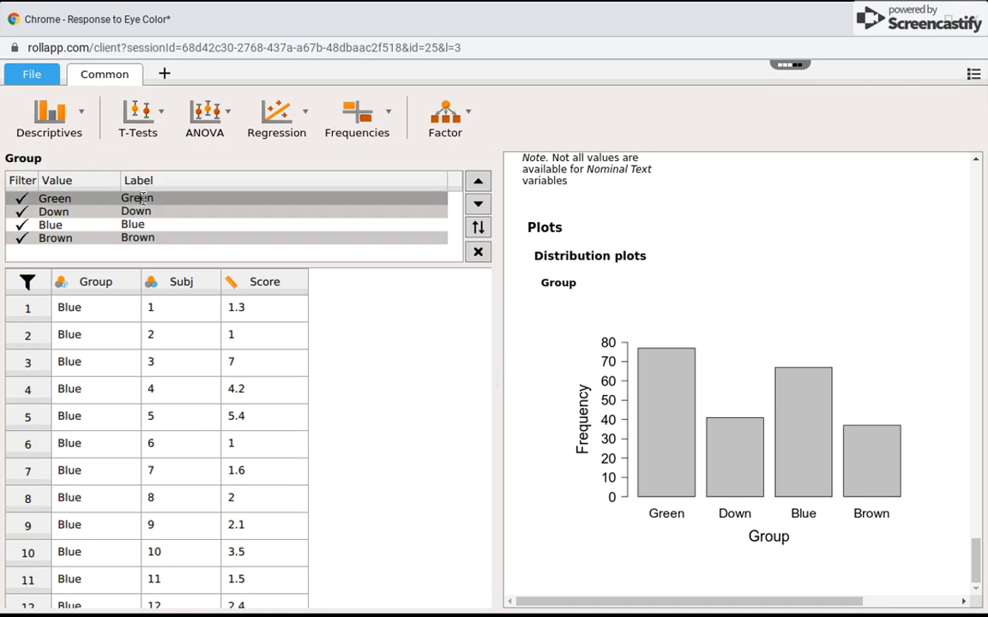
click(478, 204)
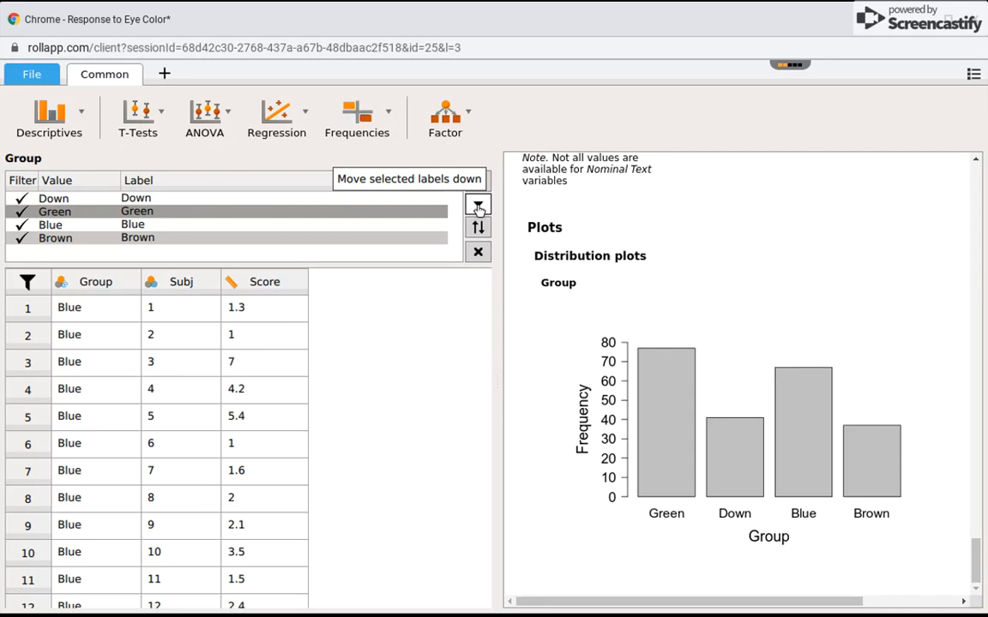
click(478, 205)
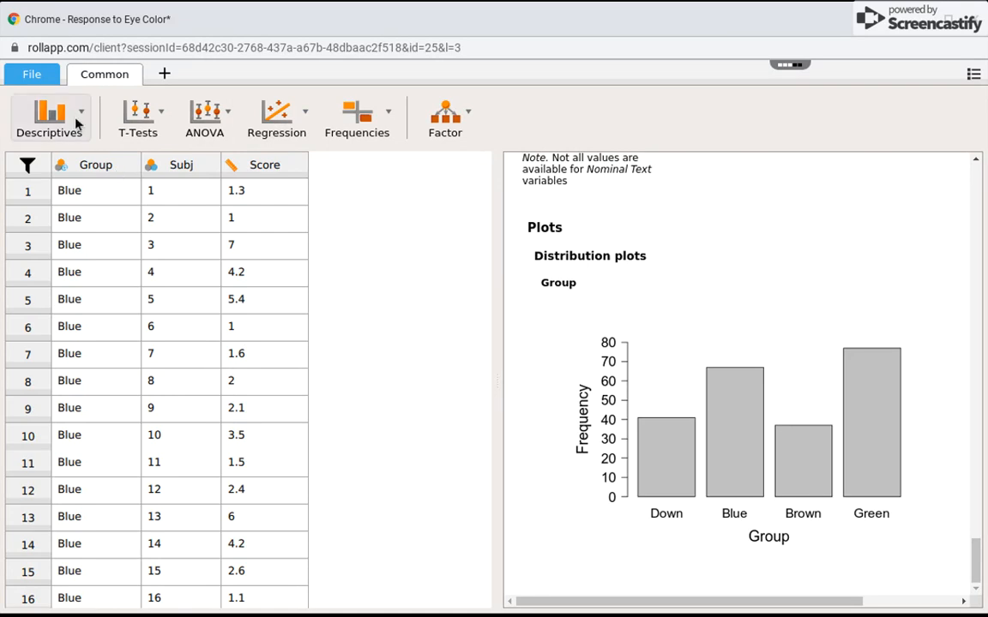
Create a second Descriptive Statistics analysis for Score (mean 3.497, SD 1.698).
click(49, 118)
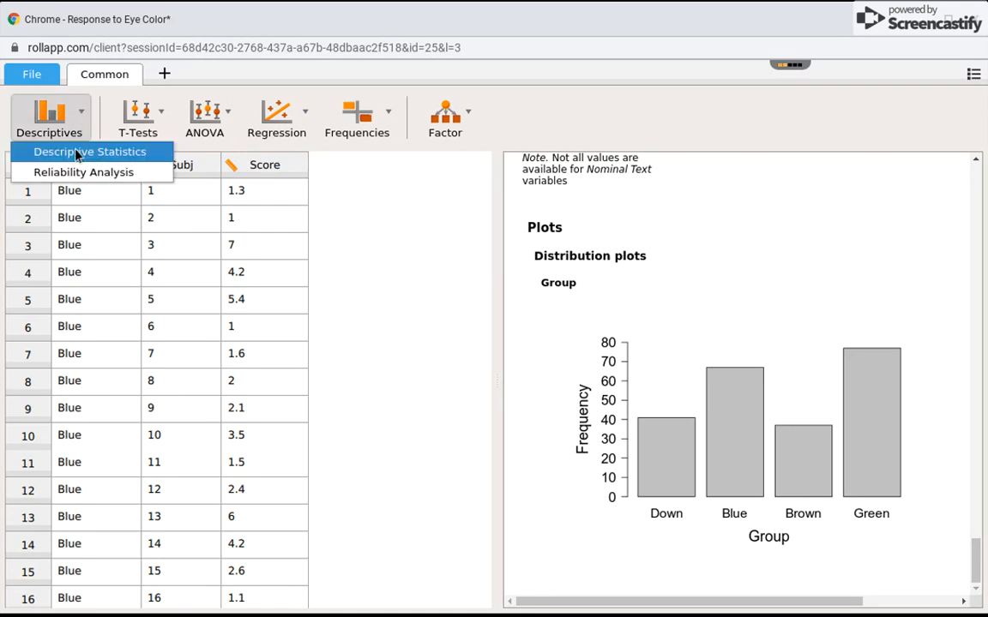
click(89, 152)
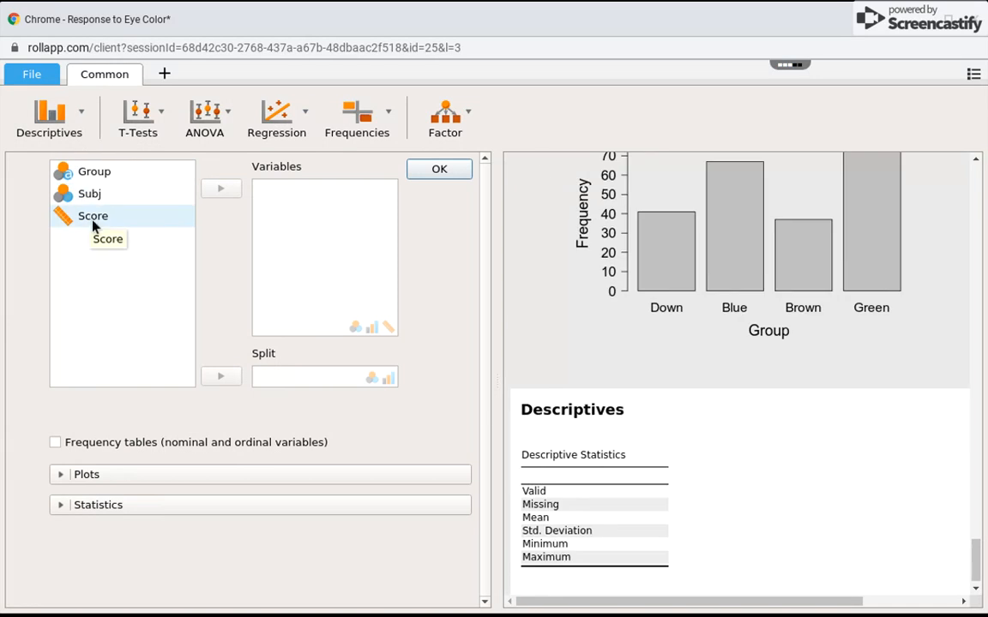
click(93, 215)
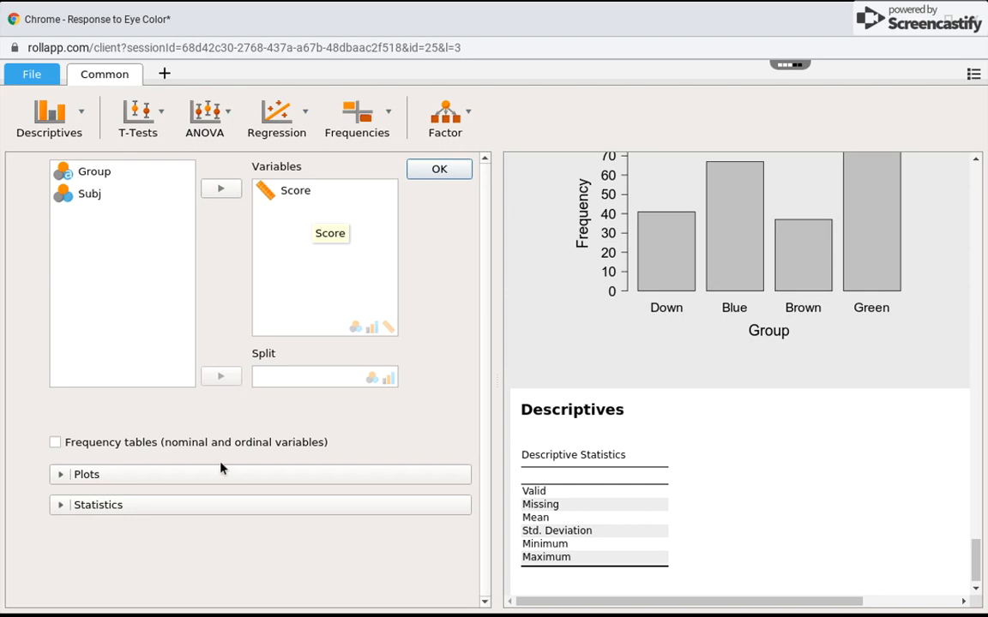
click(86, 474)
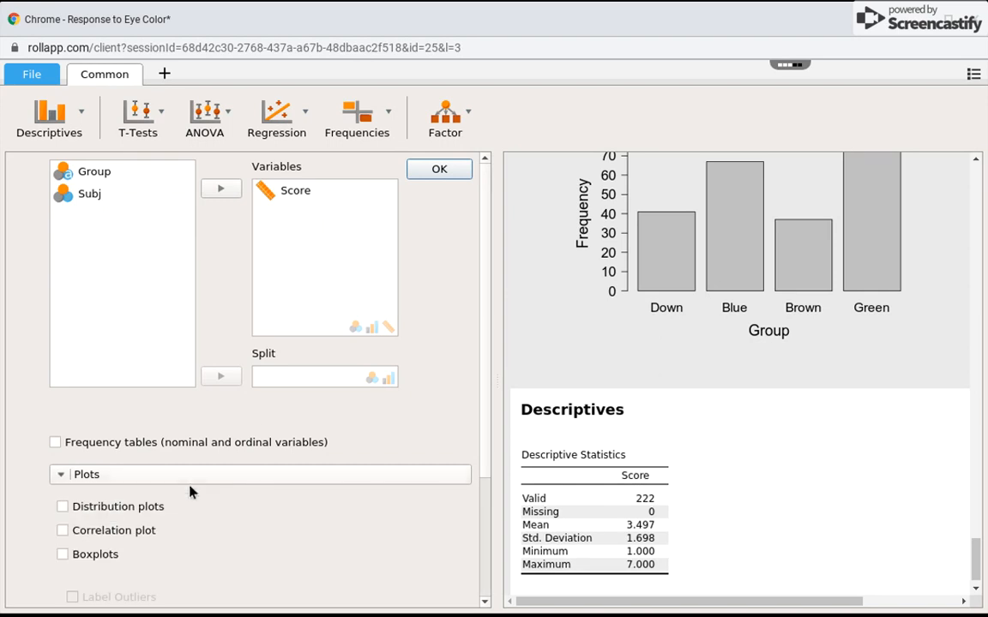
Enable the Score distribution plot, close settings, and scroll to the density histogram.
click(62, 505)
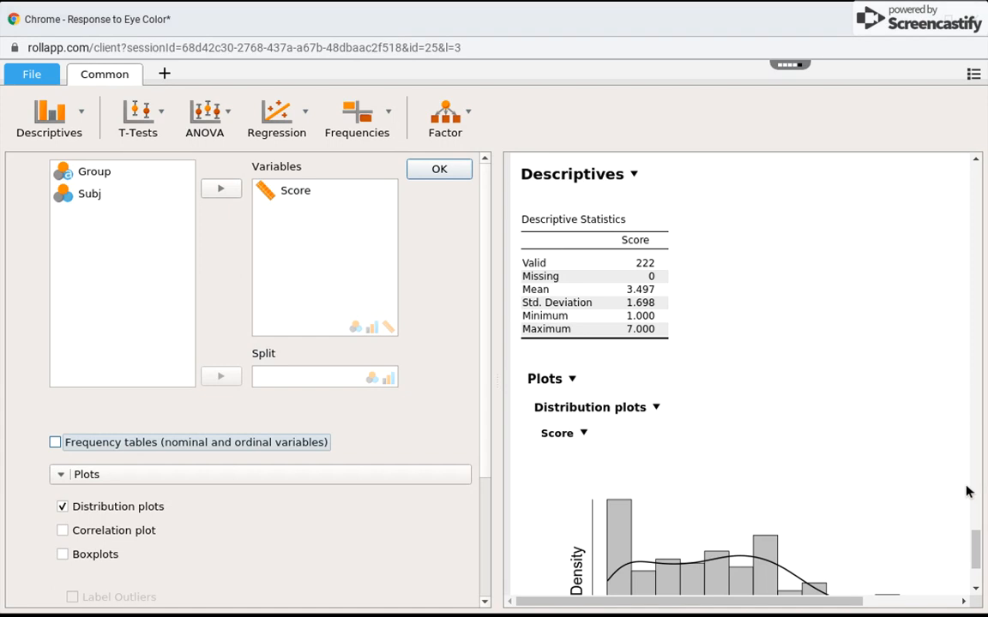
click(583, 433)
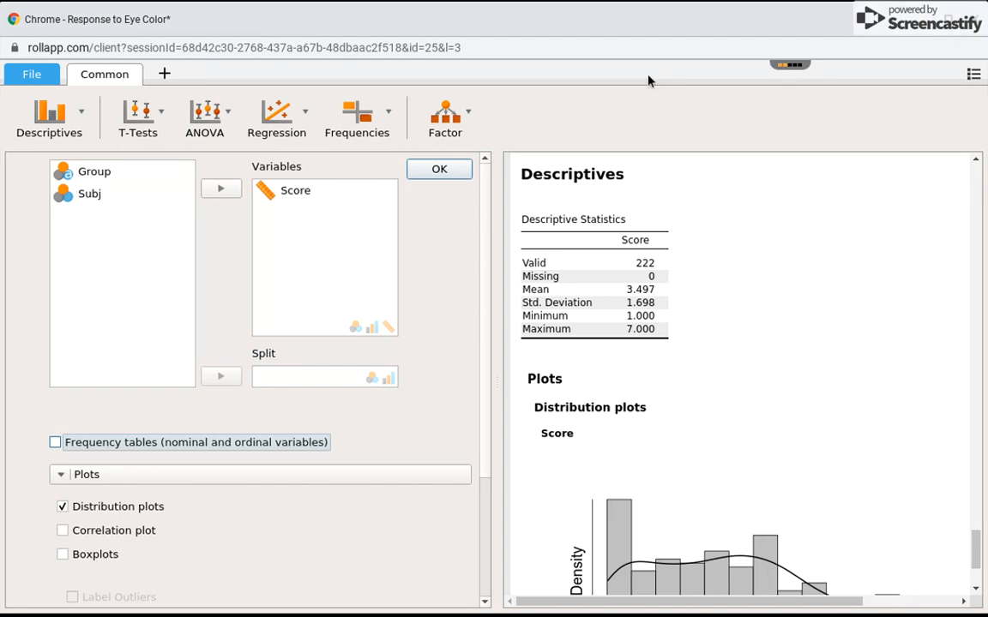
click(439, 168)
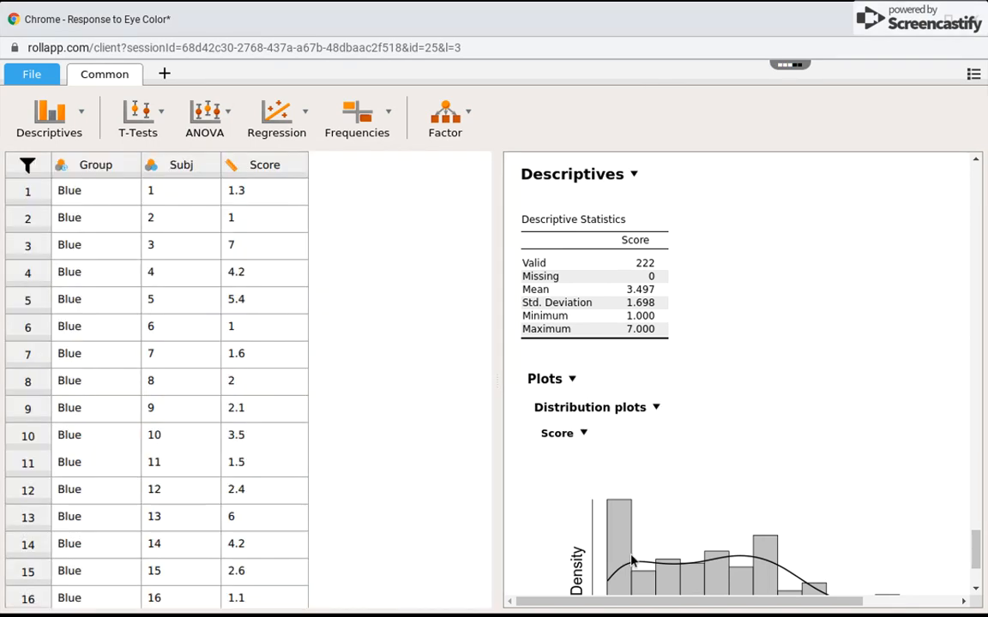
scroll(down, 3)
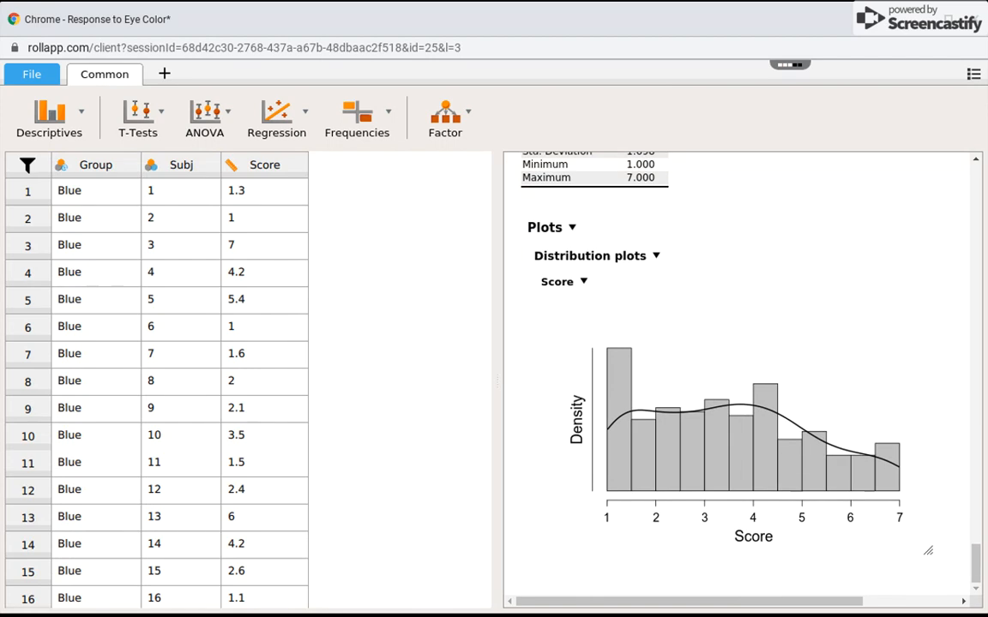